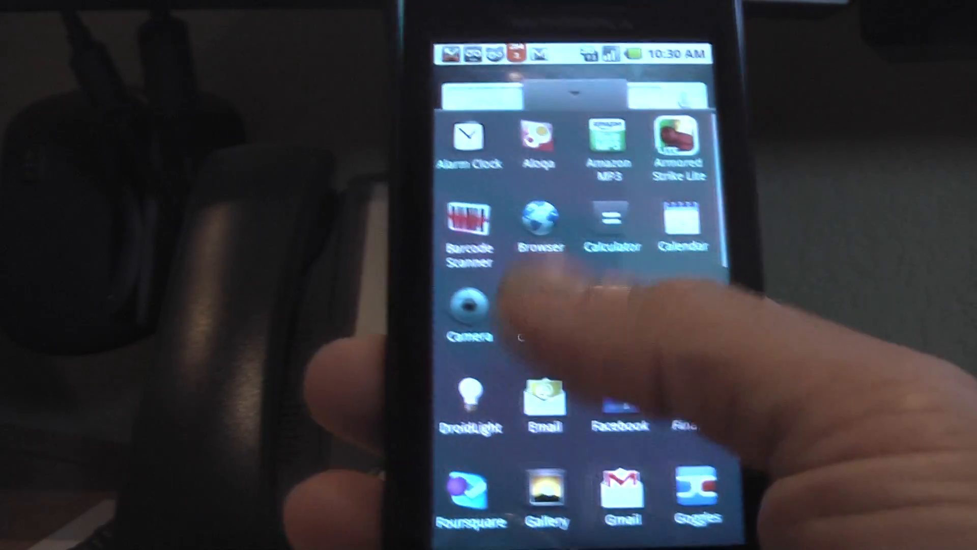
# Launch TaskManager from the app drawer to see the 19 running processes.
pyautogui.scroll(3)
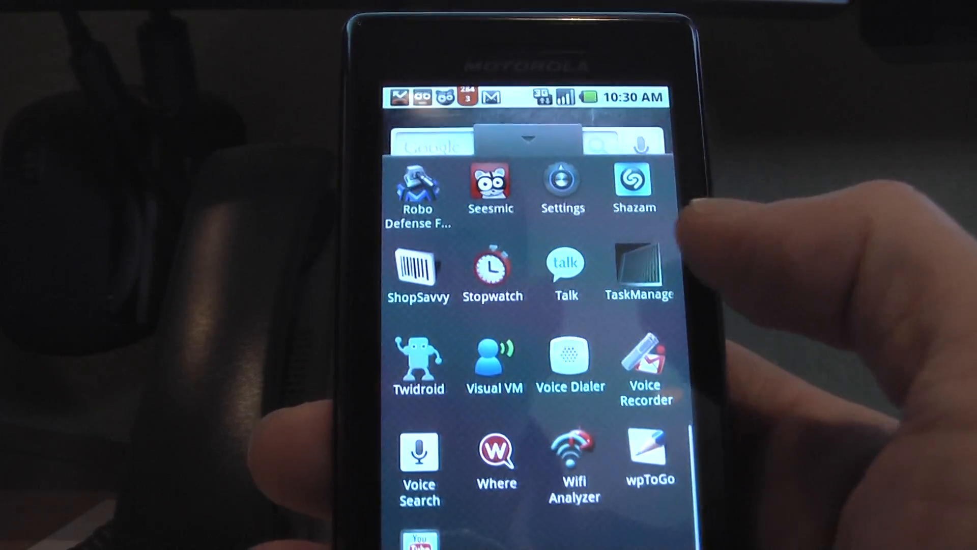
pyautogui.click(639, 269)
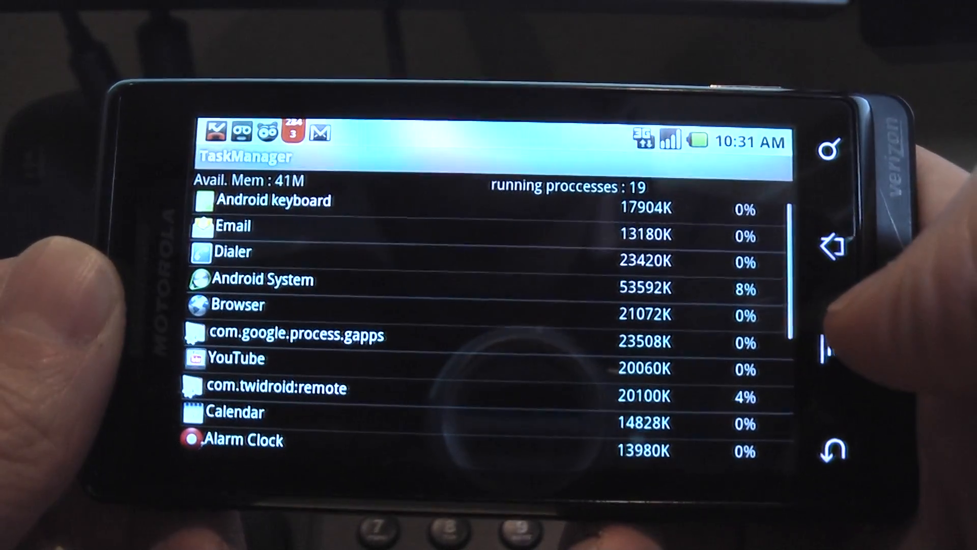
# Kill the YouTube process, then bring up the Process Info dialog for Movies.
pyautogui.scroll(-3)
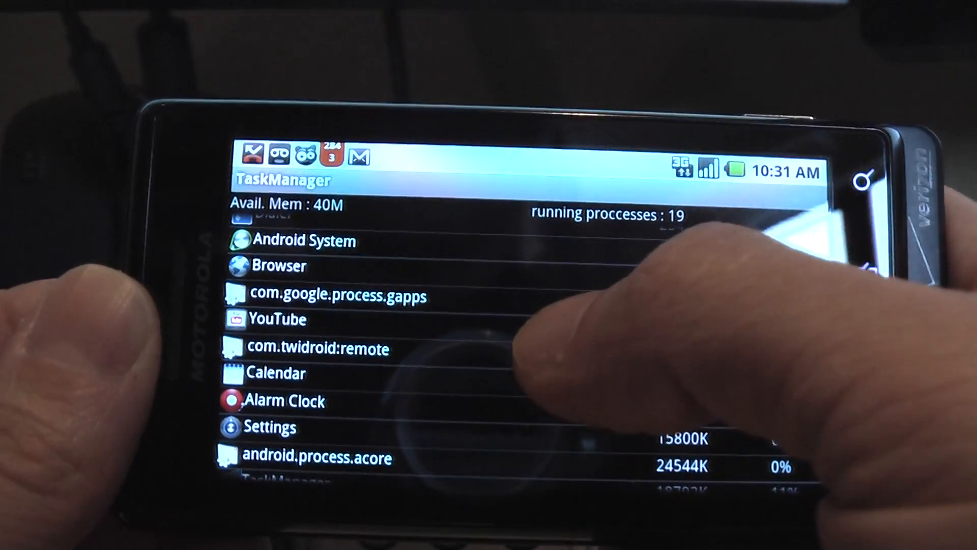
pyautogui.click(273, 319)
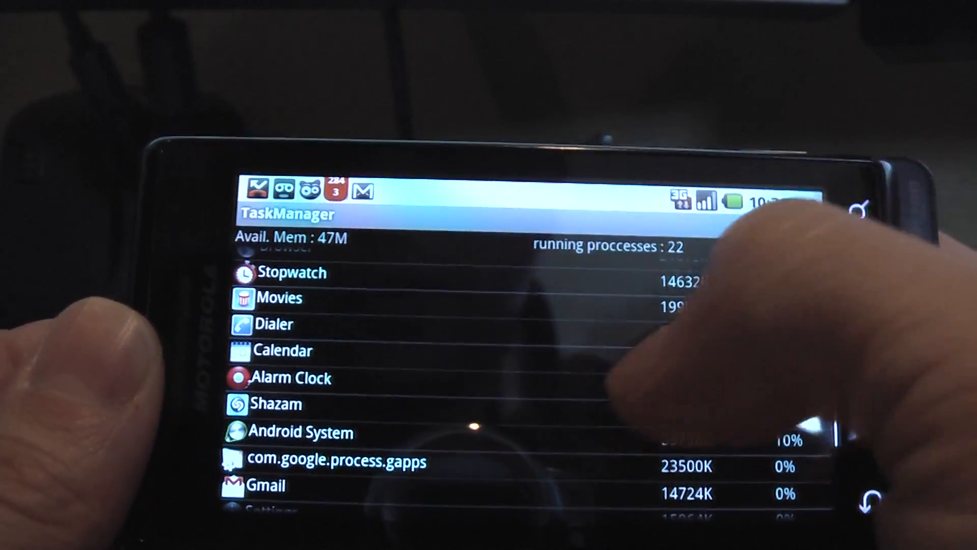
pyautogui.click(311, 309)
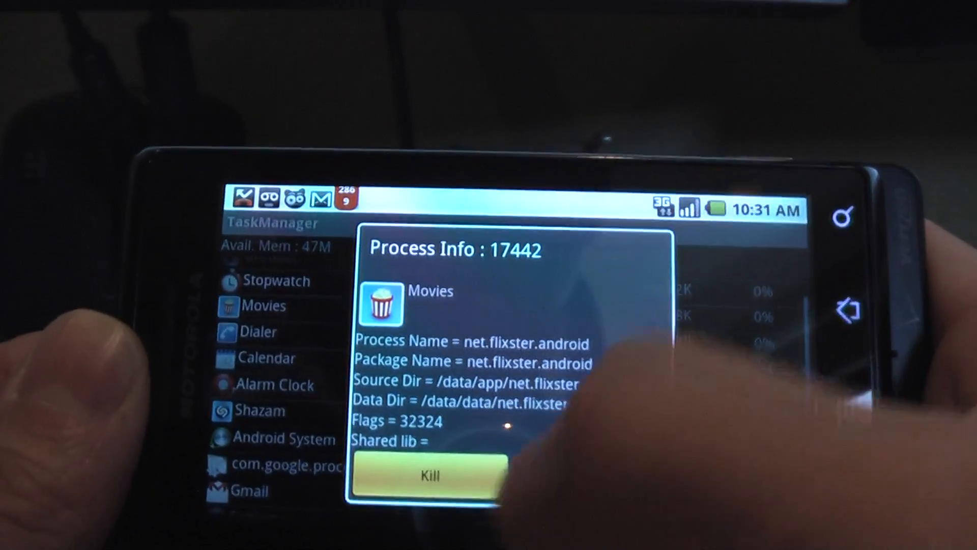
# Kill the Movies and Shazam processes, leaving 20 in the list.
pyautogui.click(428, 476)
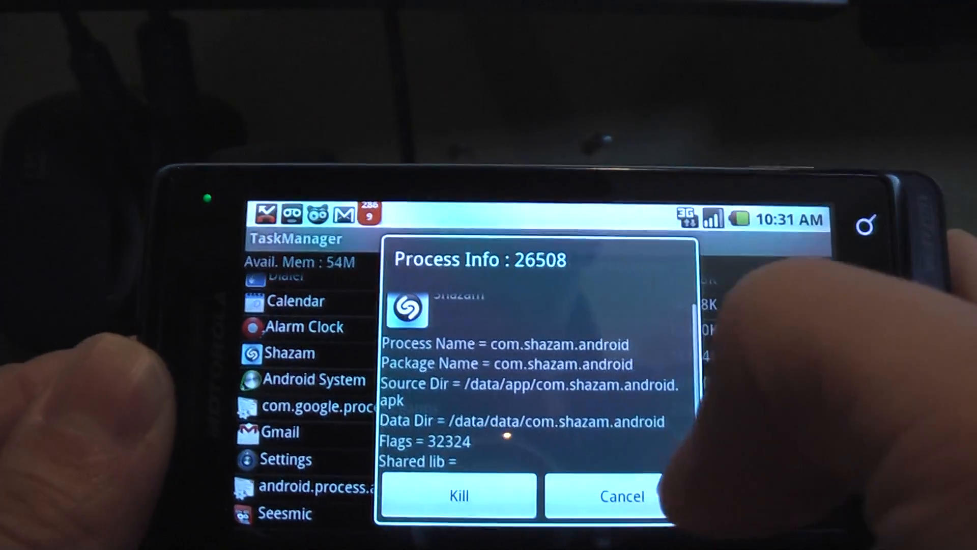
pyautogui.click(619, 496)
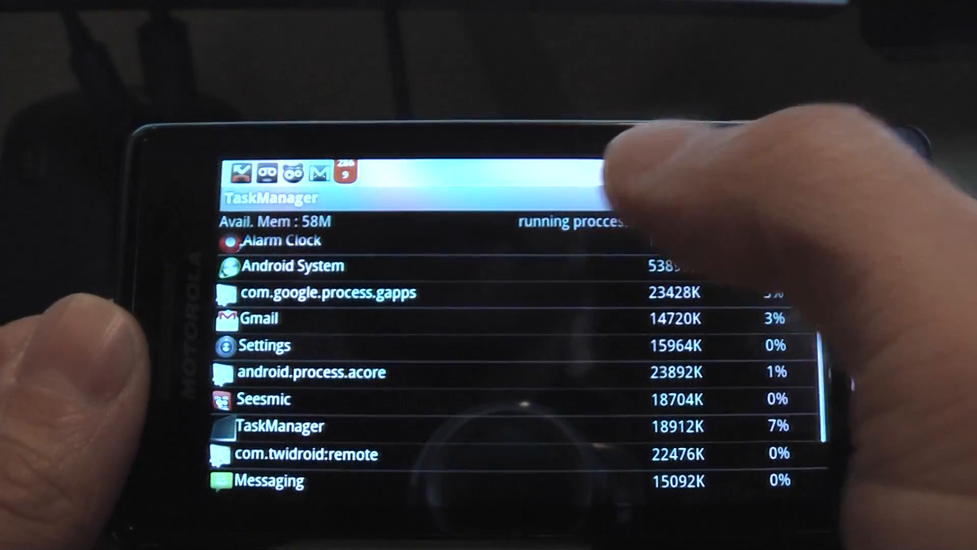
pyautogui.scroll(-3)
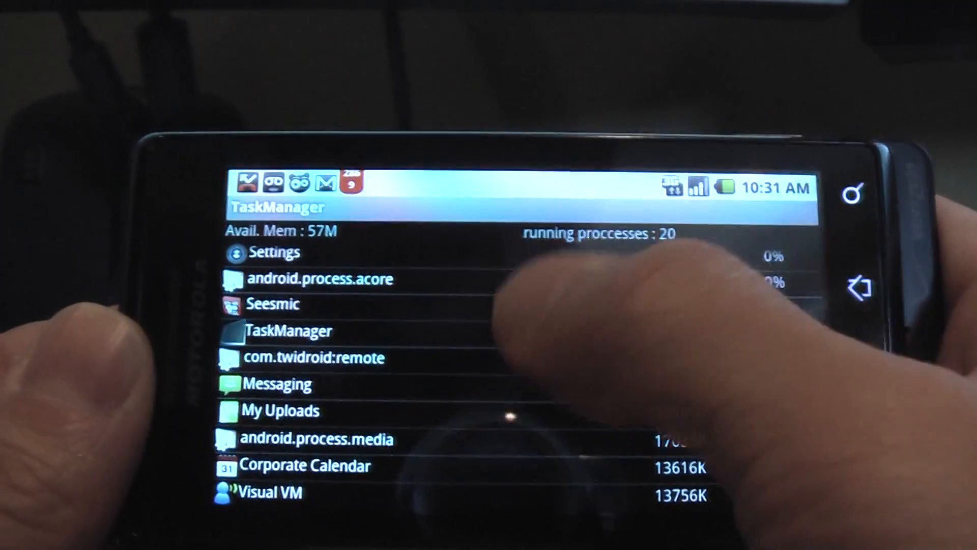
pyautogui.scroll(-3)
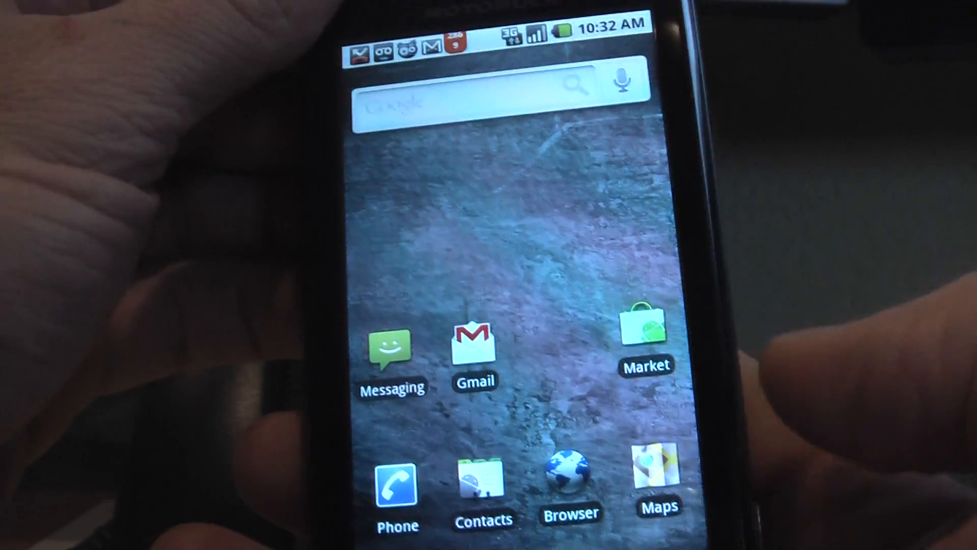
# Launch Market from its home-screen shortcut so it starts loading.
pyautogui.click(644, 340)
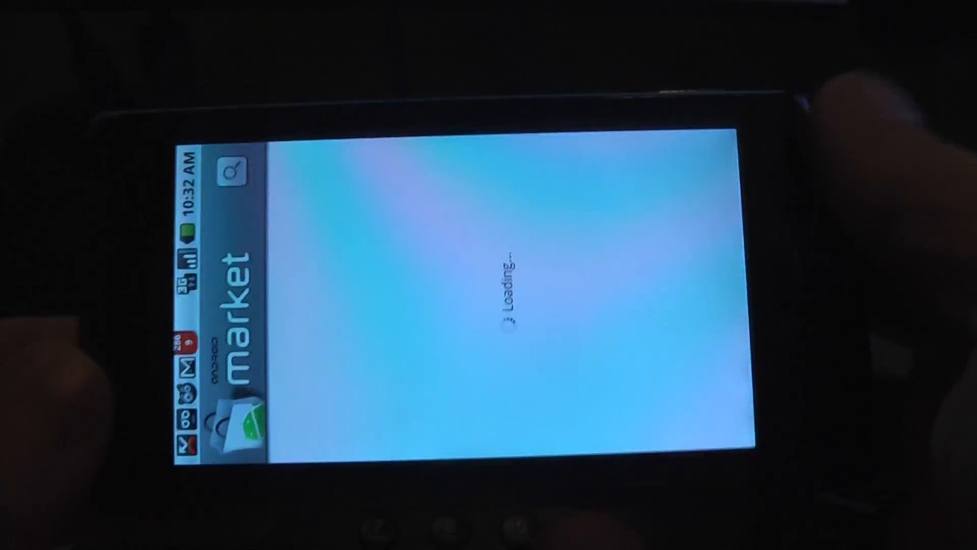